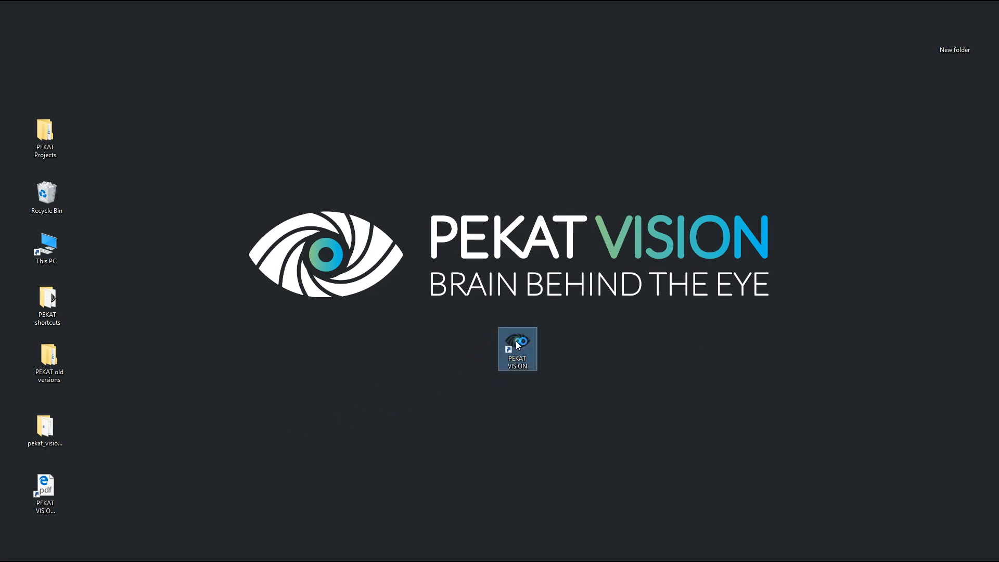
Launch PEKAT VISION, create a project named threaded_rod and start it
{"action": "double_click", "coordinate": [517, 349]}
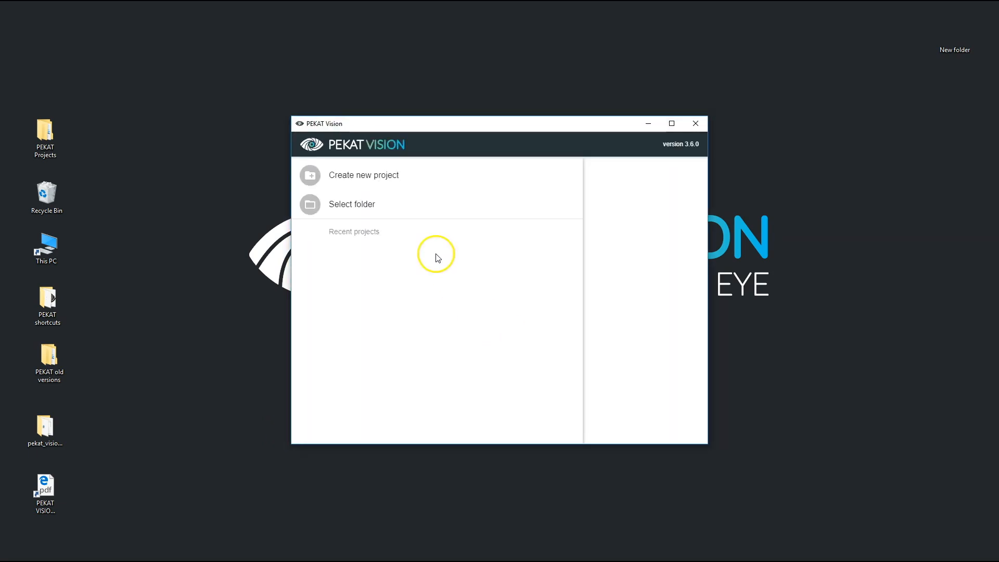
{"action": "left_click", "coordinate": [363, 175]}
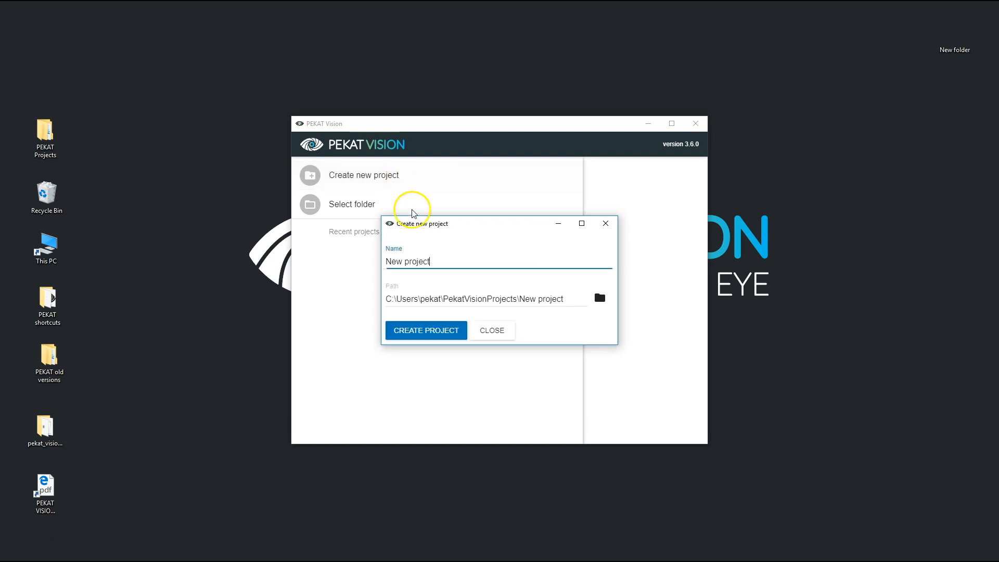
{"action": "type", "text": "t"}
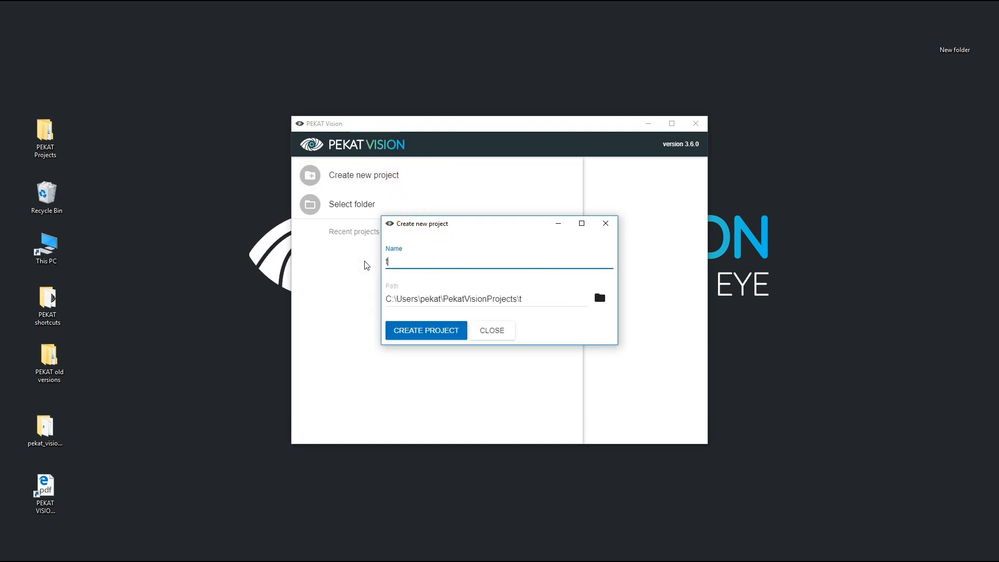
{"action": "type", "text": "hreaded_rod"}
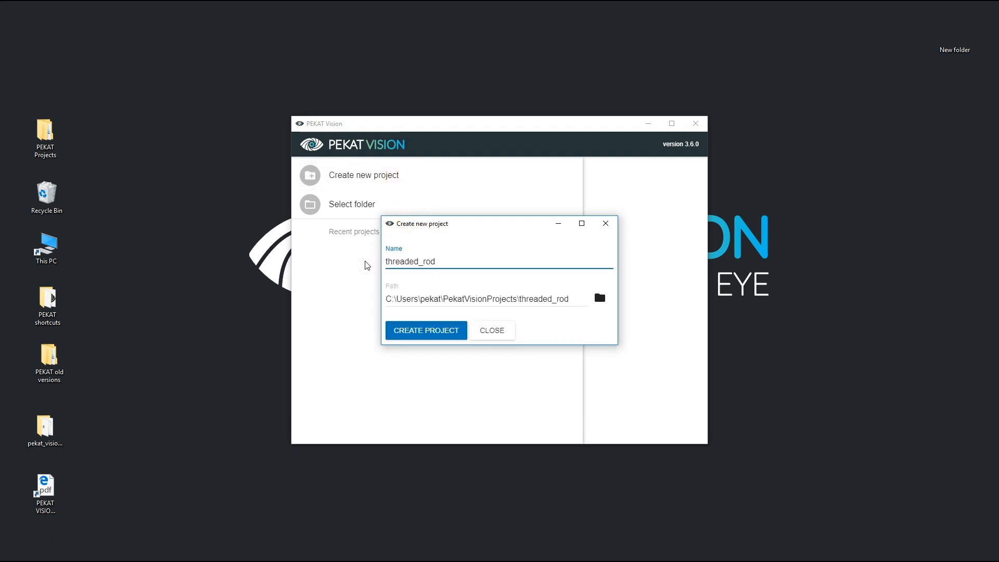
{"action": "left_click", "coordinate": [425, 329]}
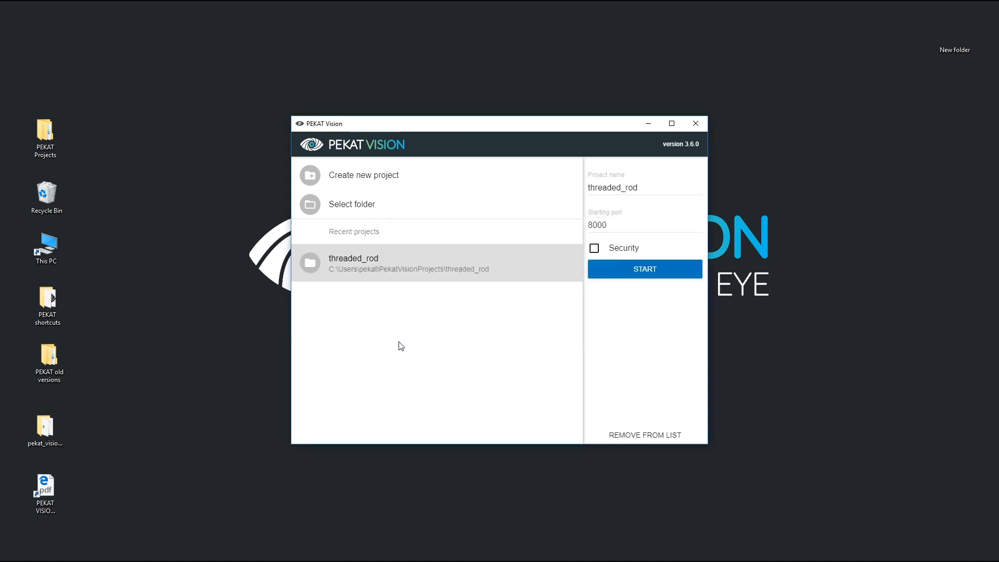
{"action": "left_click", "coordinate": [644, 268]}
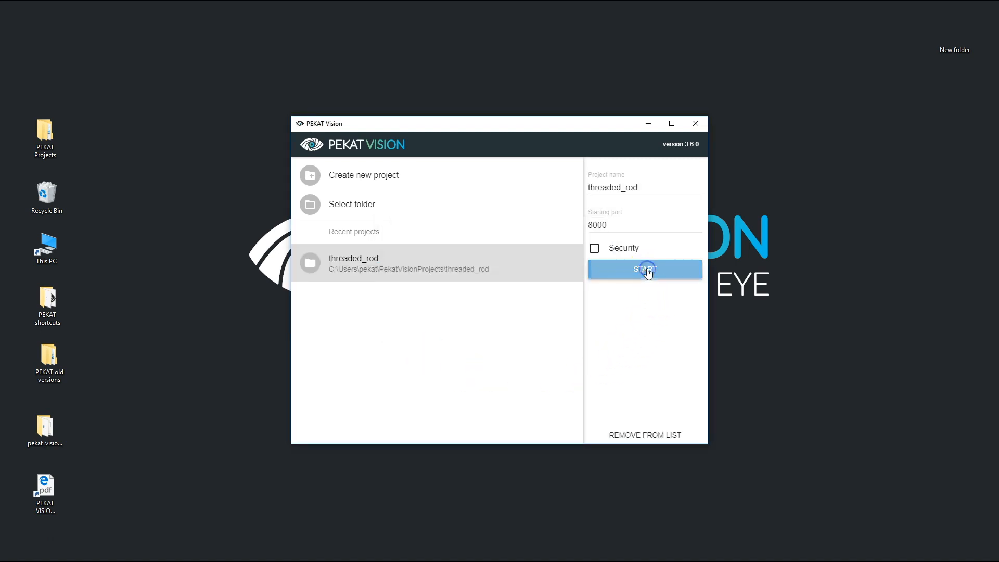
{"action": "left_click", "coordinate": [644, 269]}
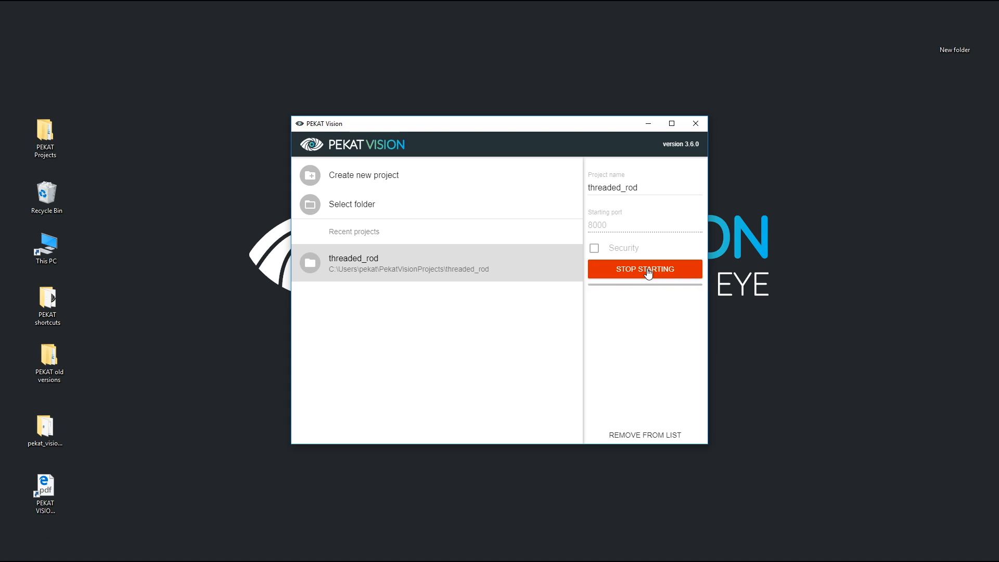
Capture several live camera frames of the threaded rod into the image library
{"action": "left_click", "coordinate": [644, 268]}
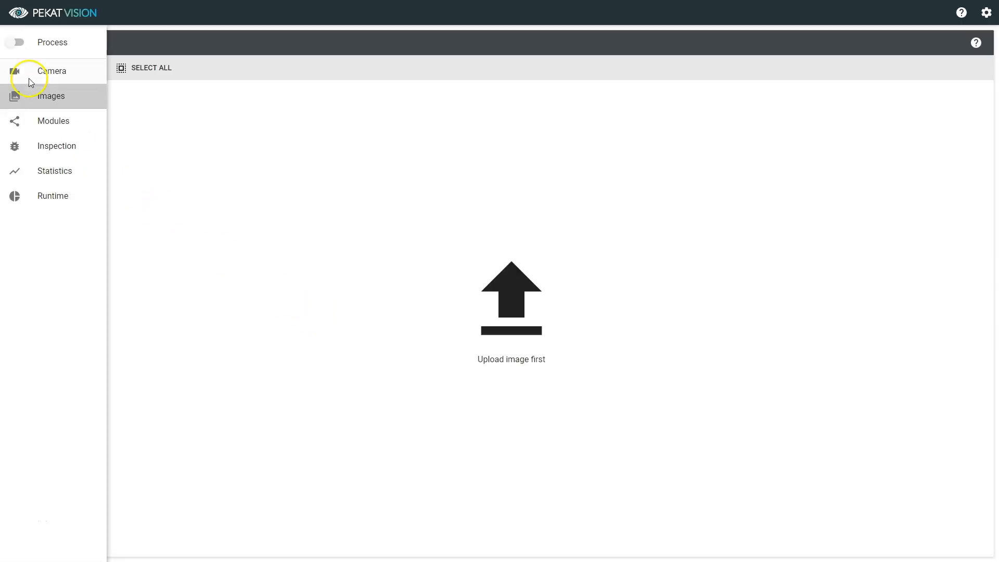
{"action": "left_click", "coordinate": [51, 71]}
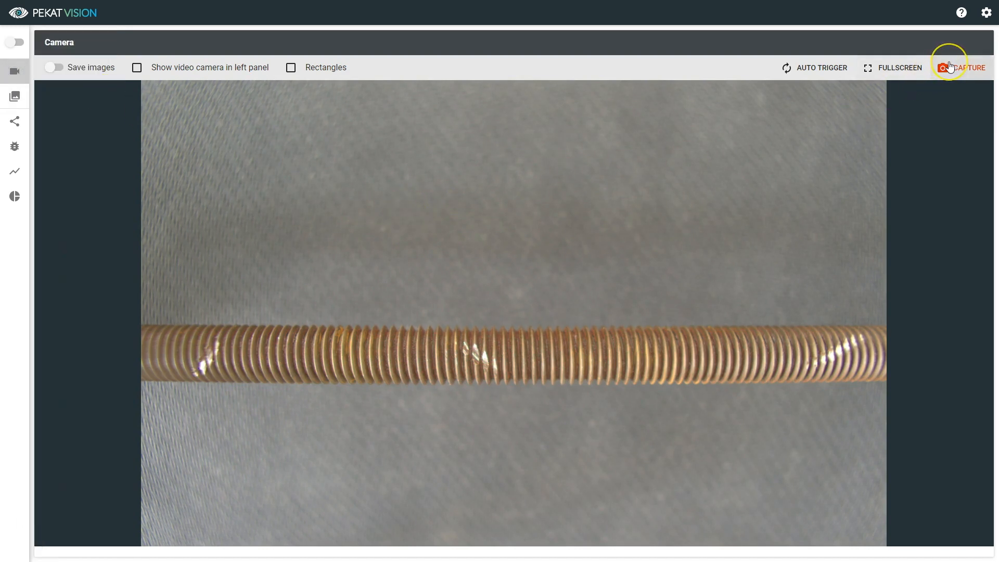
{"action": "left_click", "coordinate": [962, 68]}
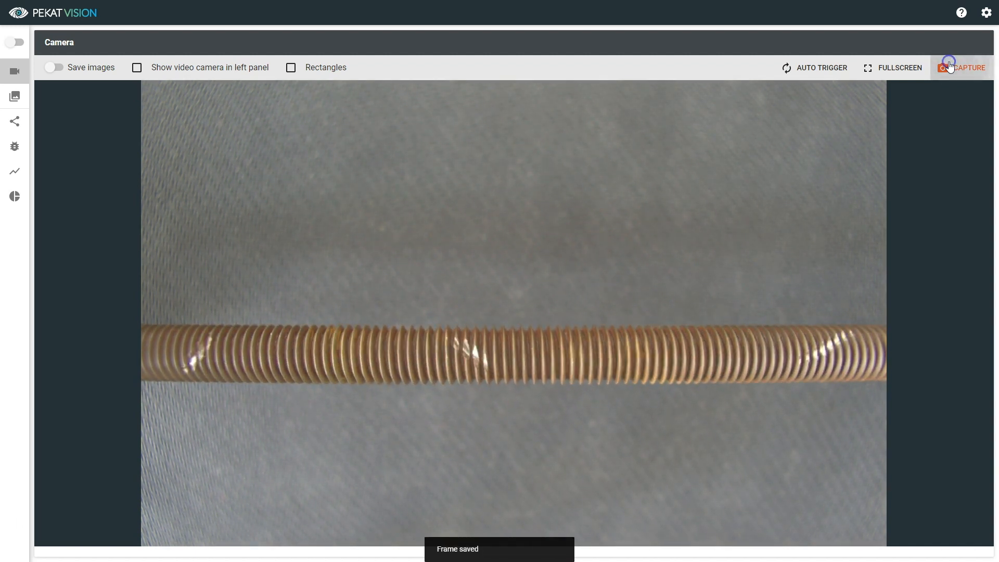
{"action": "left_click", "coordinate": [968, 68]}
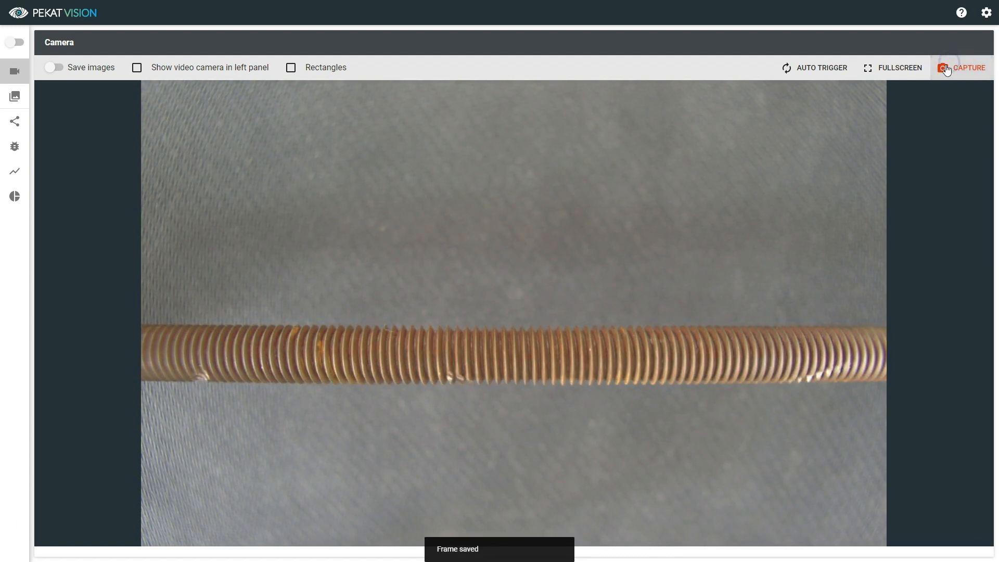
{"action": "left_click", "coordinate": [14, 96]}
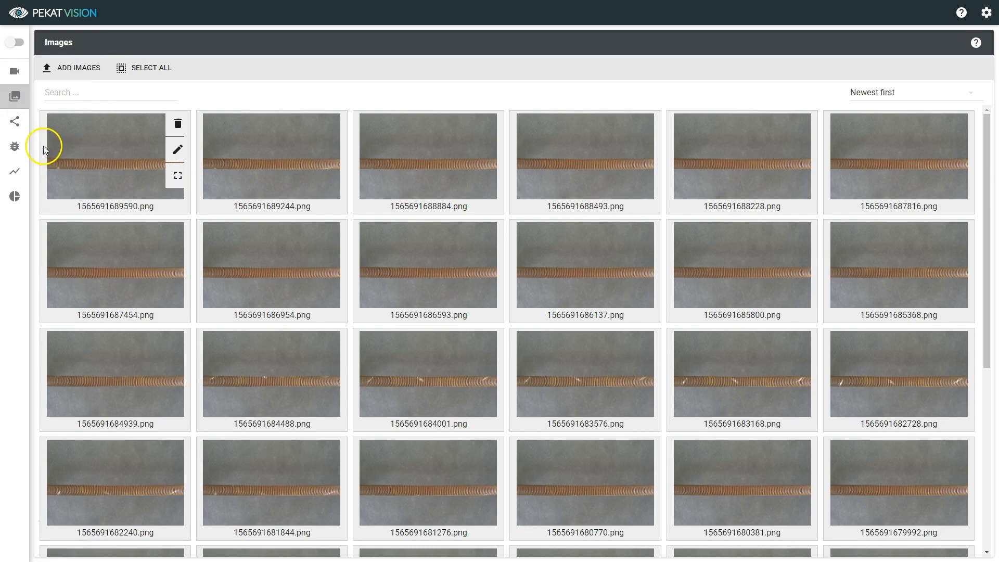
Add a Preprocess module with a Cut step cropping 400 and 600 pixels off the image
{"action": "left_click", "coordinate": [14, 122]}
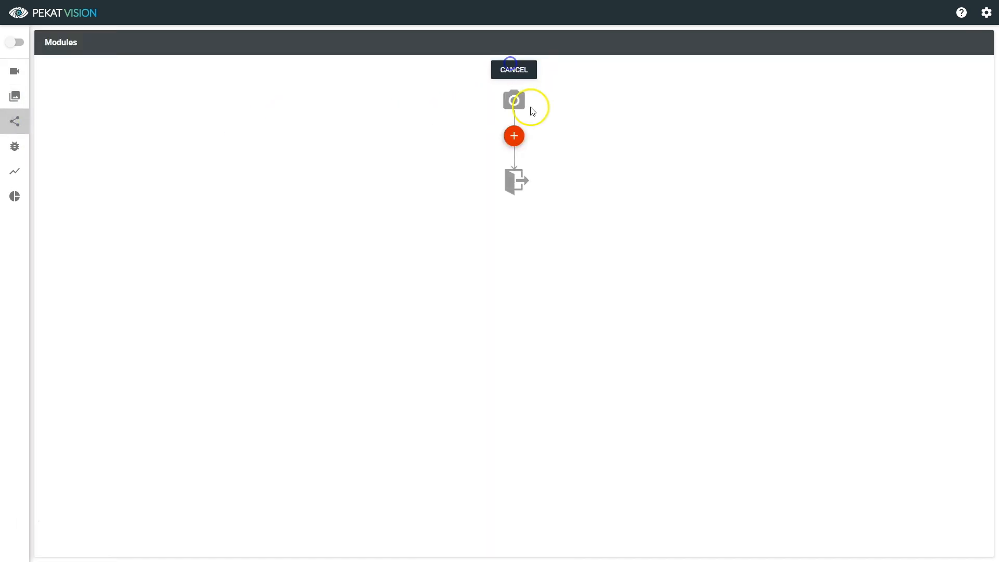
{"action": "left_click", "coordinate": [513, 136]}
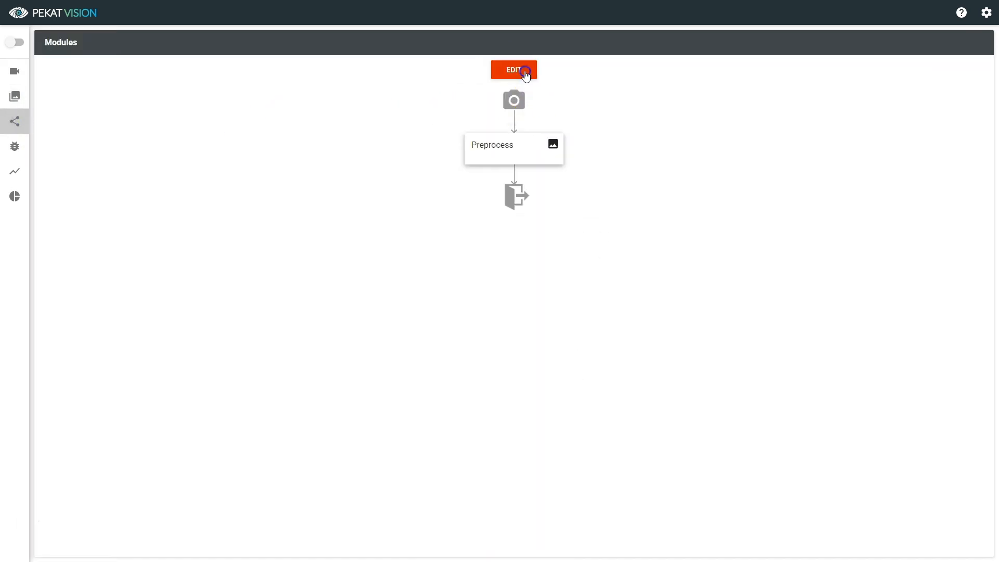
{"action": "left_click", "coordinate": [513, 70]}
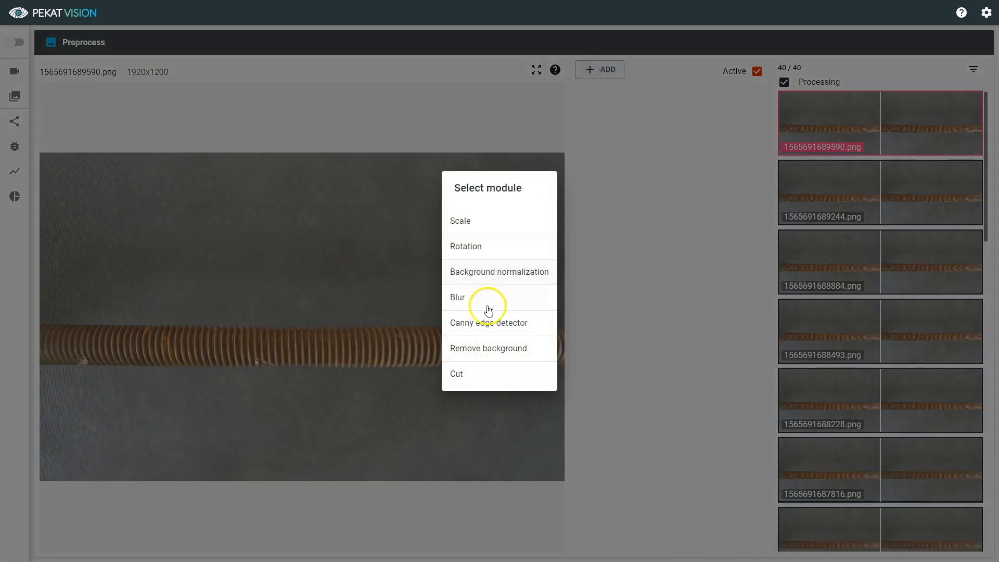
{"action": "left_click", "coordinate": [456, 373]}
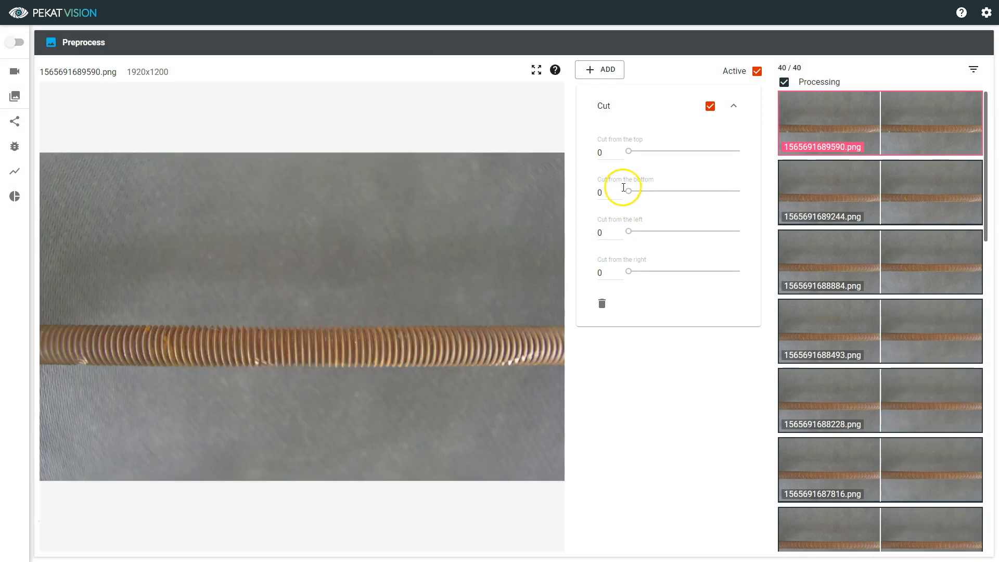
{"action": "left_click_drag", "start_coordinate": [628, 191], "coordinate": [667, 191]}
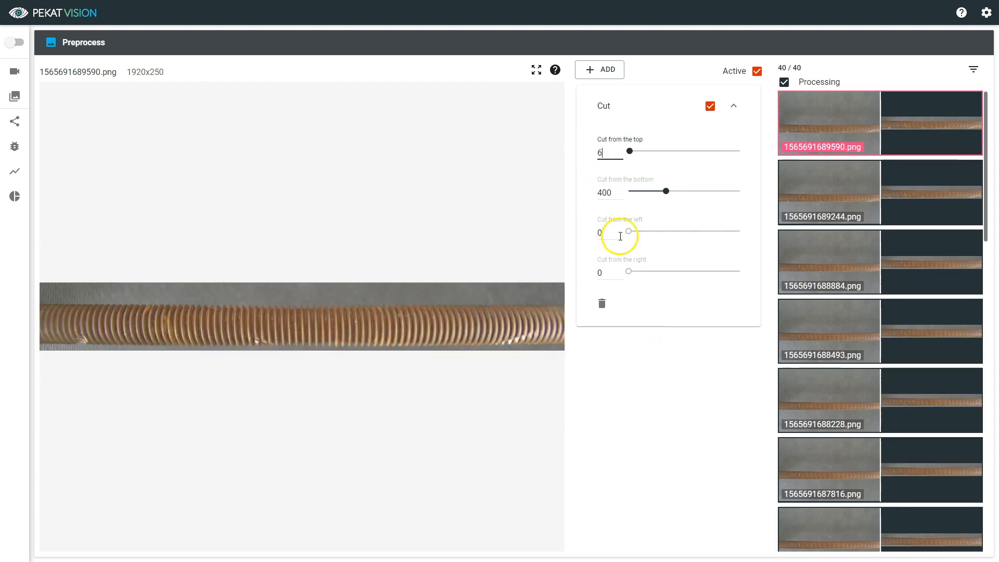
{"action": "type", "text": "600"}
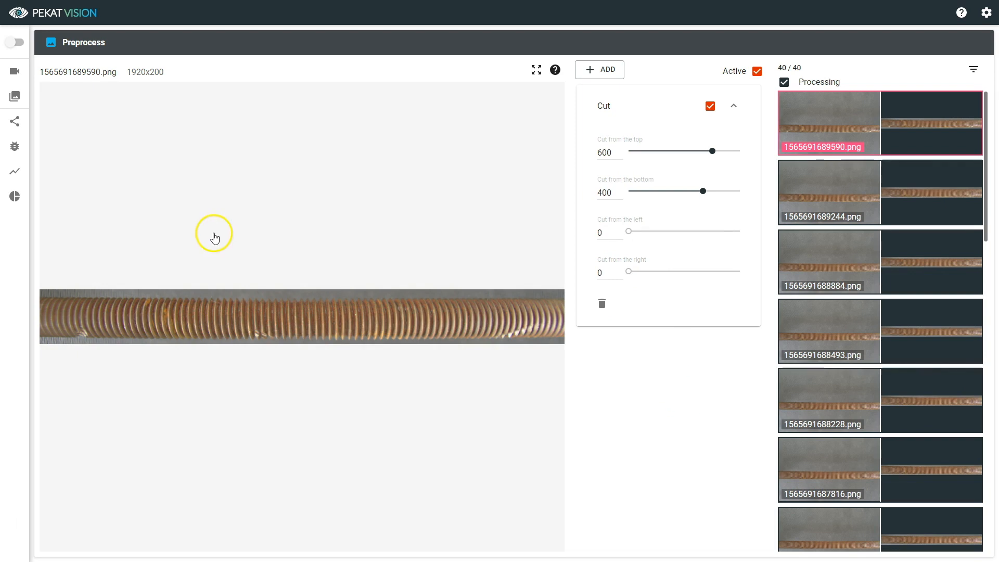
Add an Anomaly of Surface module to the pipeline and save the flow
{"action": "left_click", "coordinate": [53, 121]}
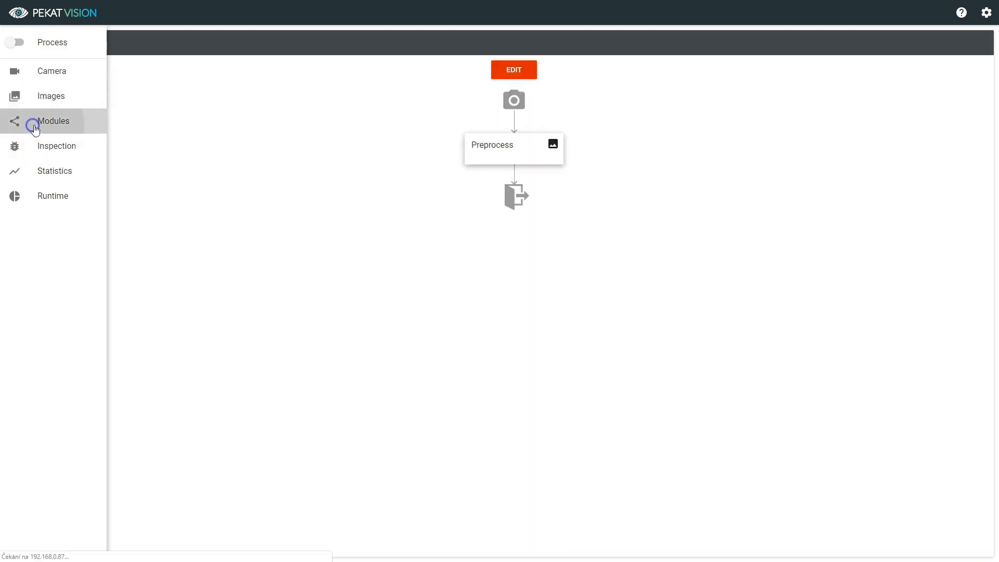
{"action": "left_click", "coordinate": [514, 231]}
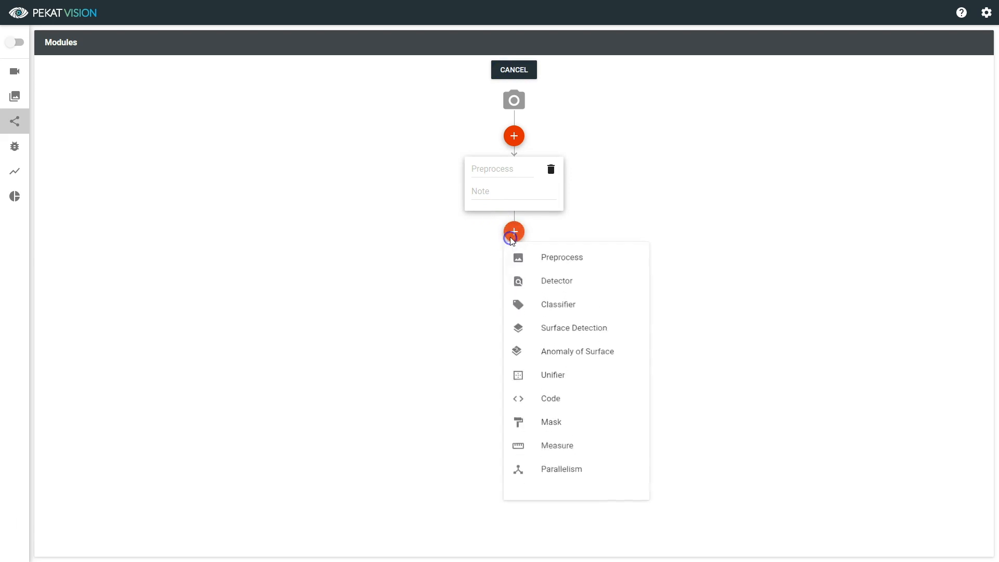
{"action": "left_click", "coordinate": [577, 352]}
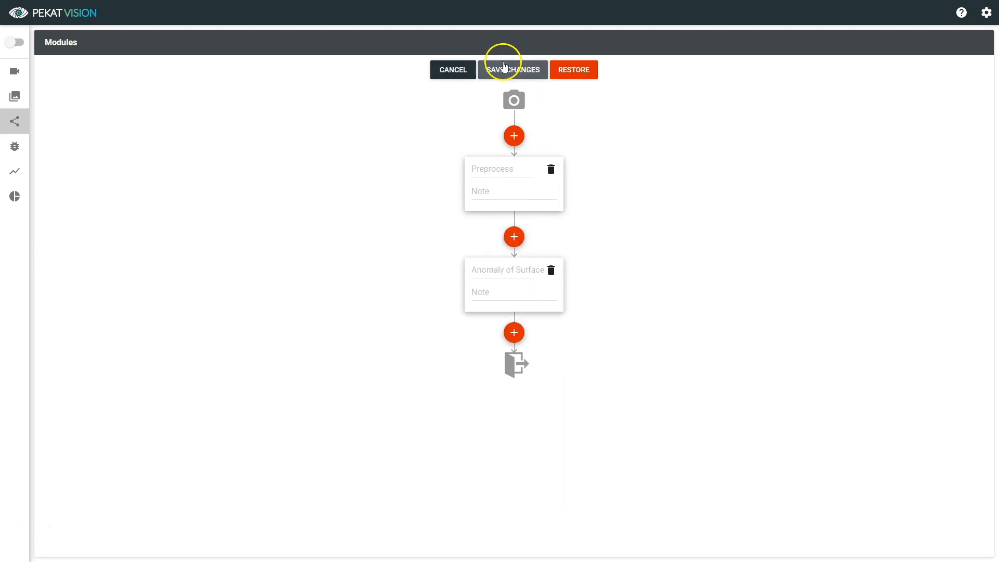
{"action": "left_click", "coordinate": [512, 69]}
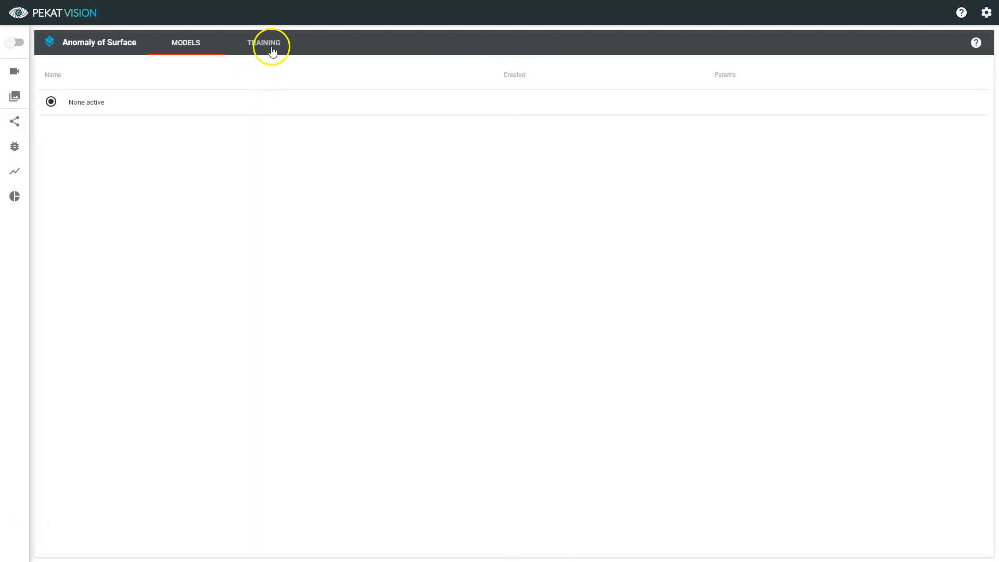
Label the cropped thread images as Good and bring up the training dialog
{"action": "left_click", "coordinate": [264, 42]}
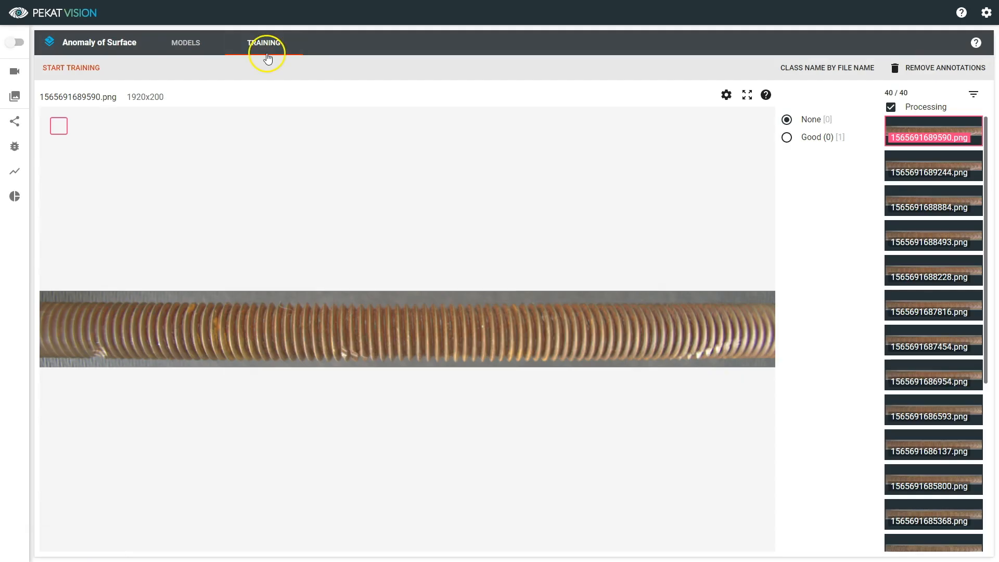
{"action": "mouse_move", "coordinate": [889, 172]}
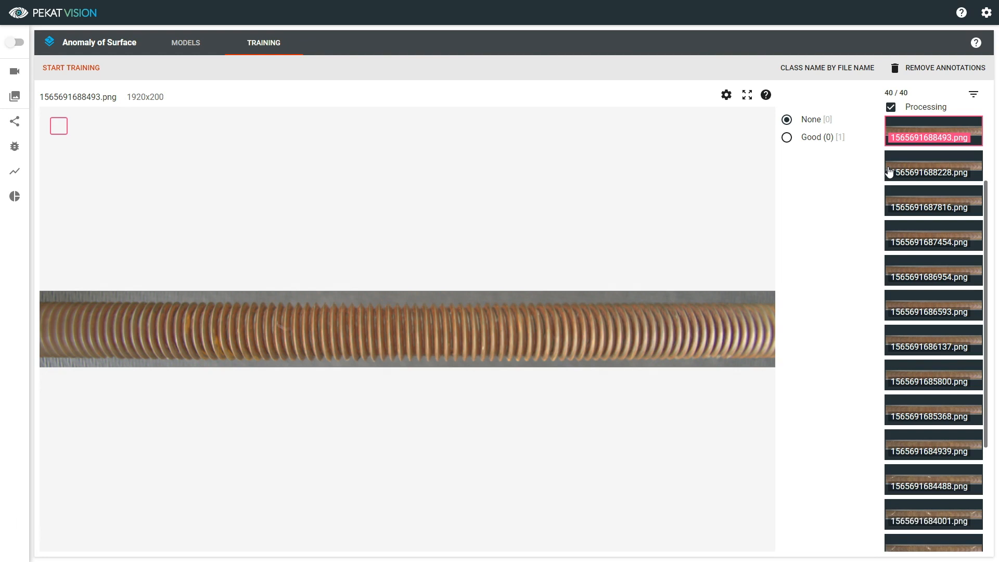
{"action": "left_click", "coordinate": [933, 172]}
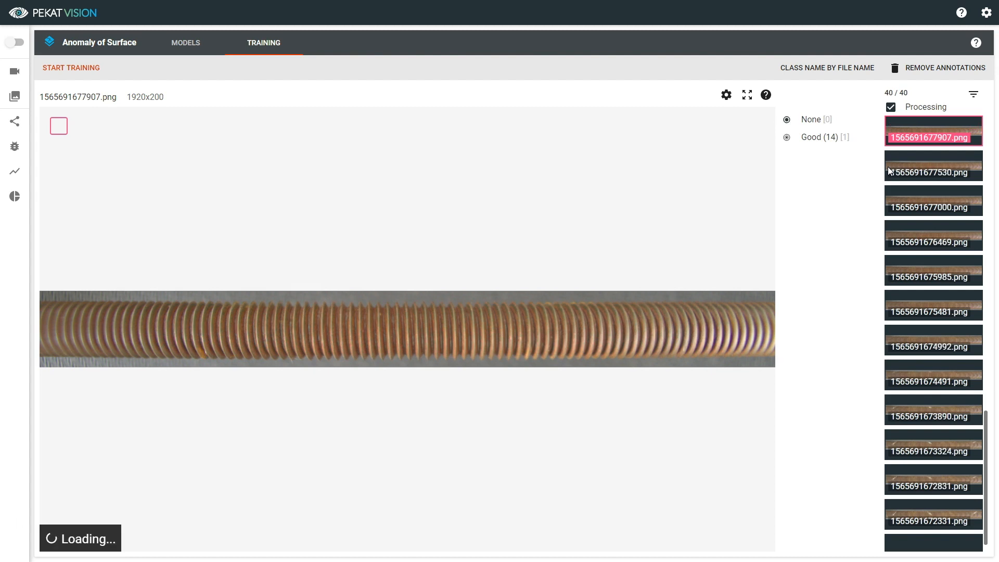
{"action": "left_click", "coordinate": [726, 94]}
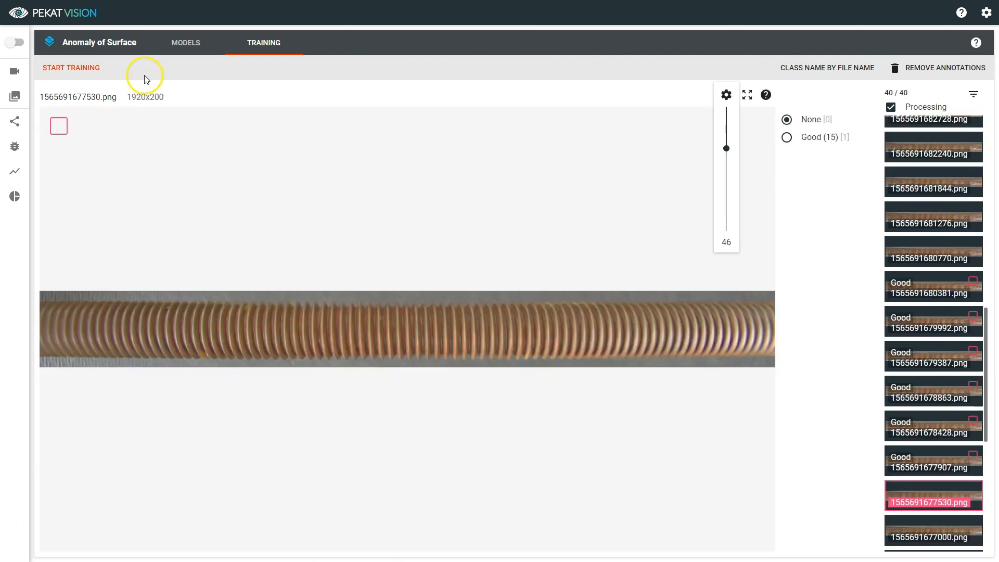
{"action": "left_click", "coordinate": [71, 68]}
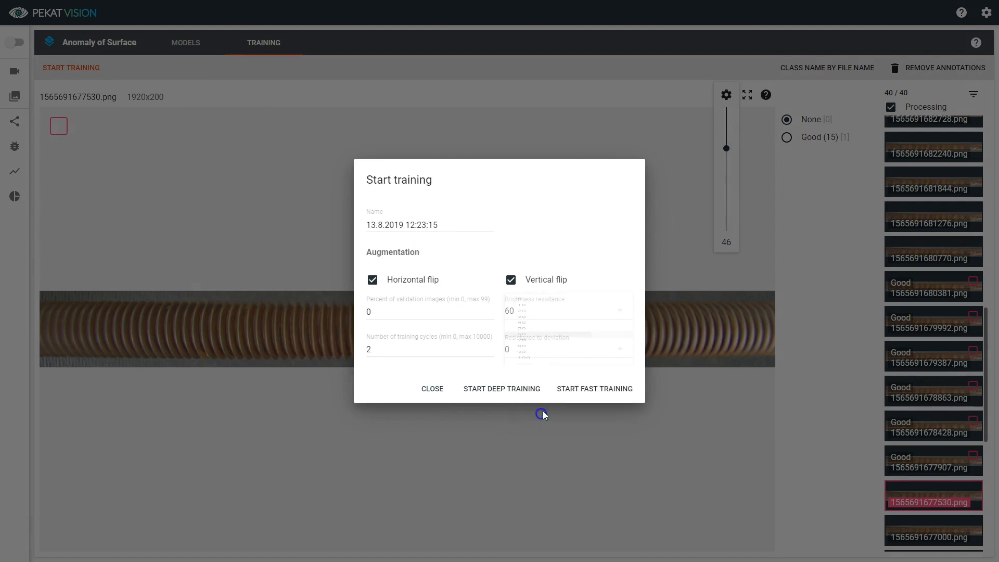
Run fast training, activate the new Anomaly of Surface model and preview its heatmaps
{"action": "left_click", "coordinate": [594, 389]}
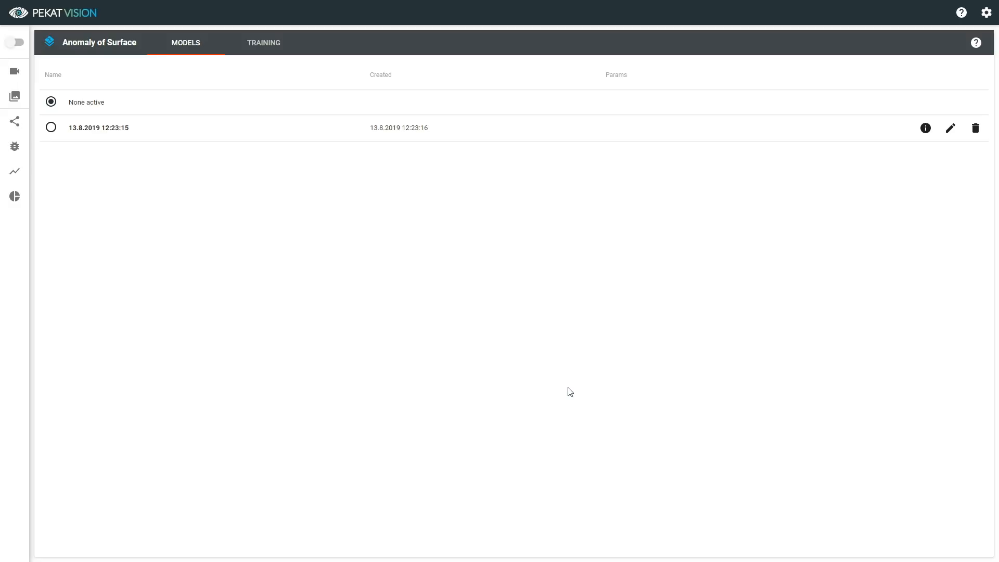
{"action": "left_click", "coordinate": [51, 128]}
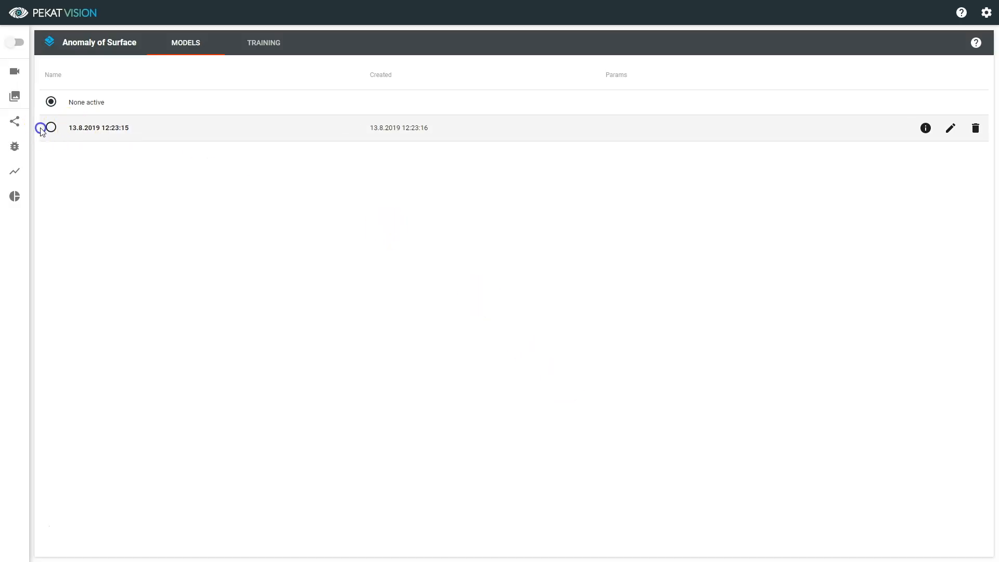
{"action": "left_click", "coordinate": [51, 127]}
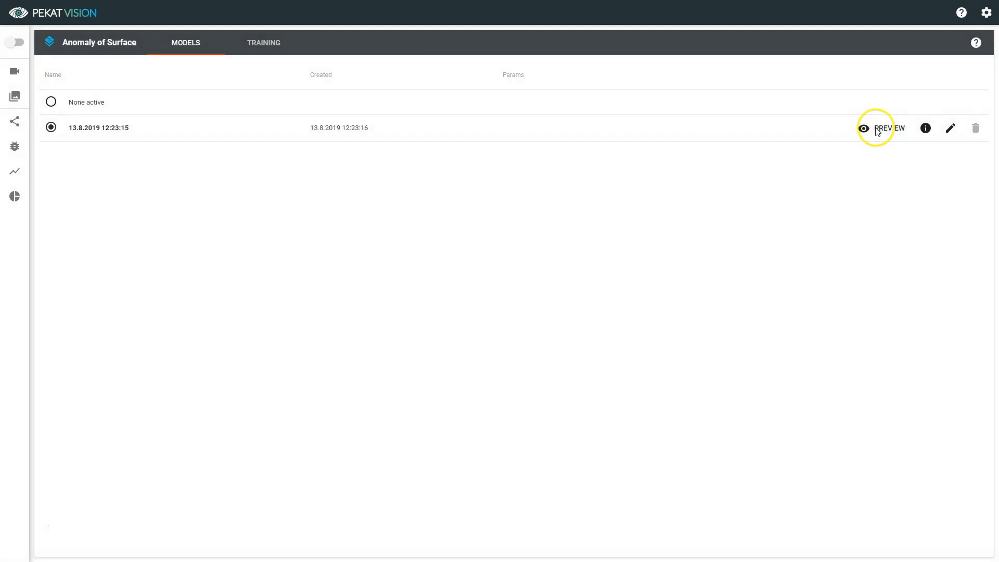
{"action": "left_click", "coordinate": [864, 128]}
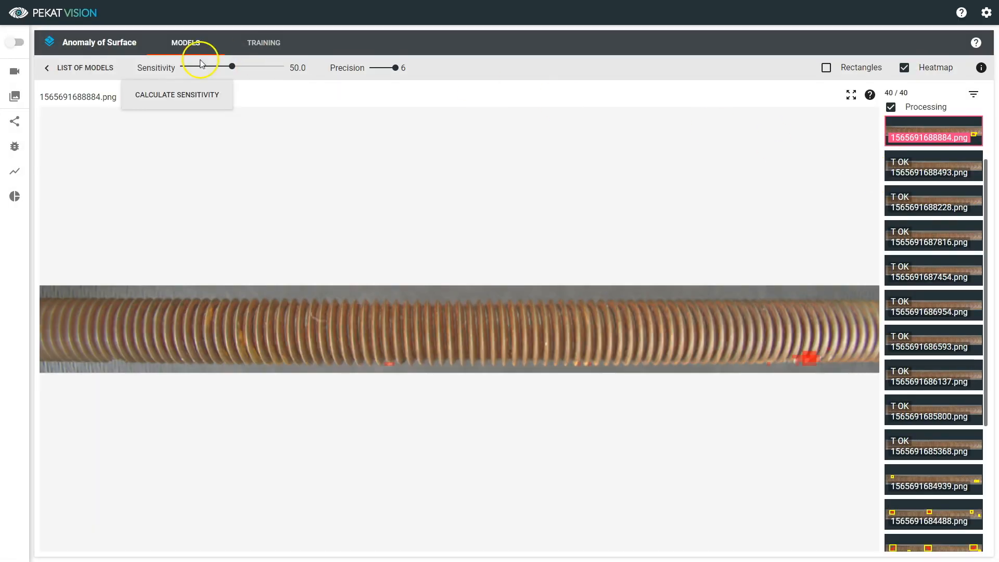
Classify sample rod images as Good or Bad and submit them for auto sensitivity
{"action": "left_click", "coordinate": [176, 94]}
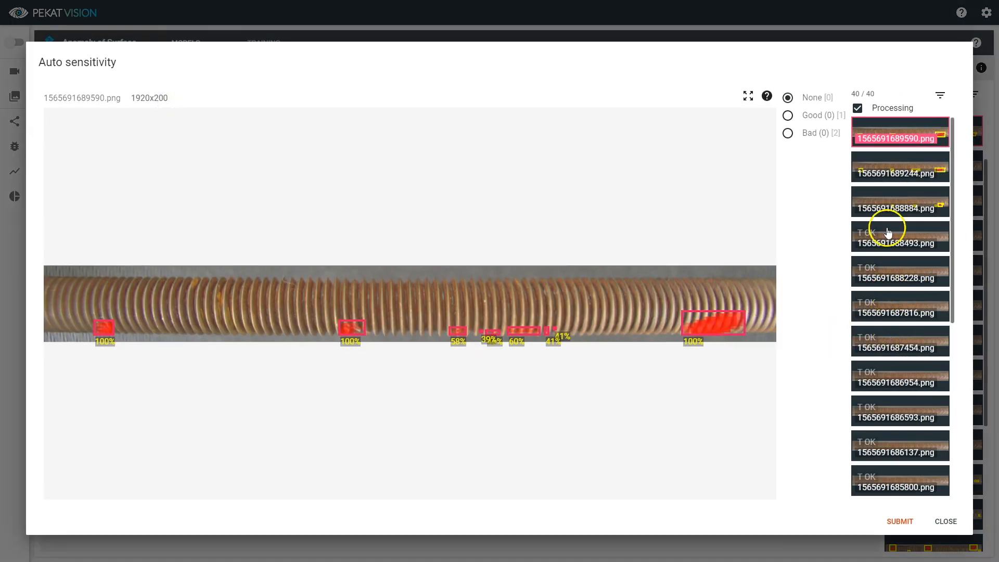
{"action": "left_click", "coordinate": [900, 173]}
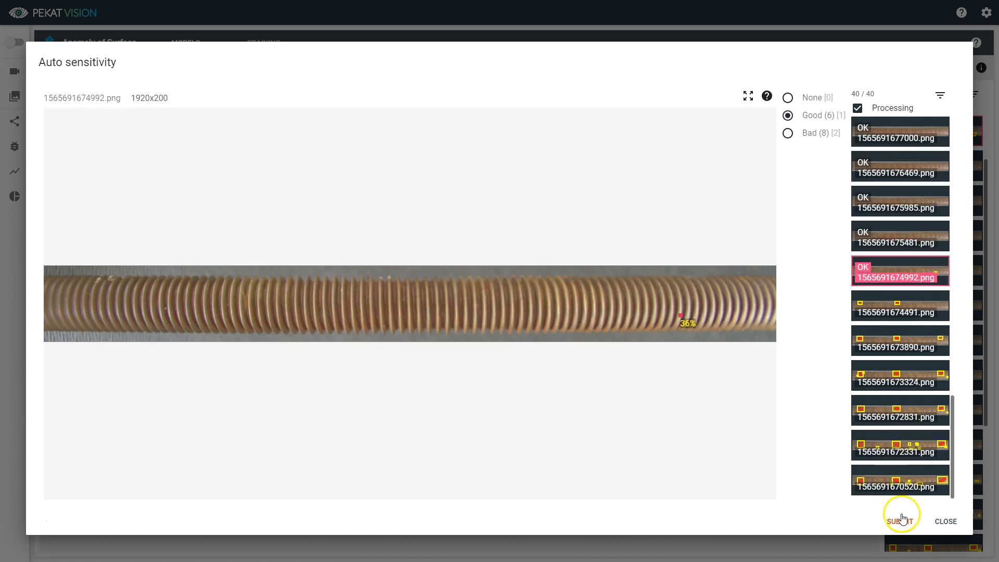
{"action": "left_click", "coordinate": [900, 521]}
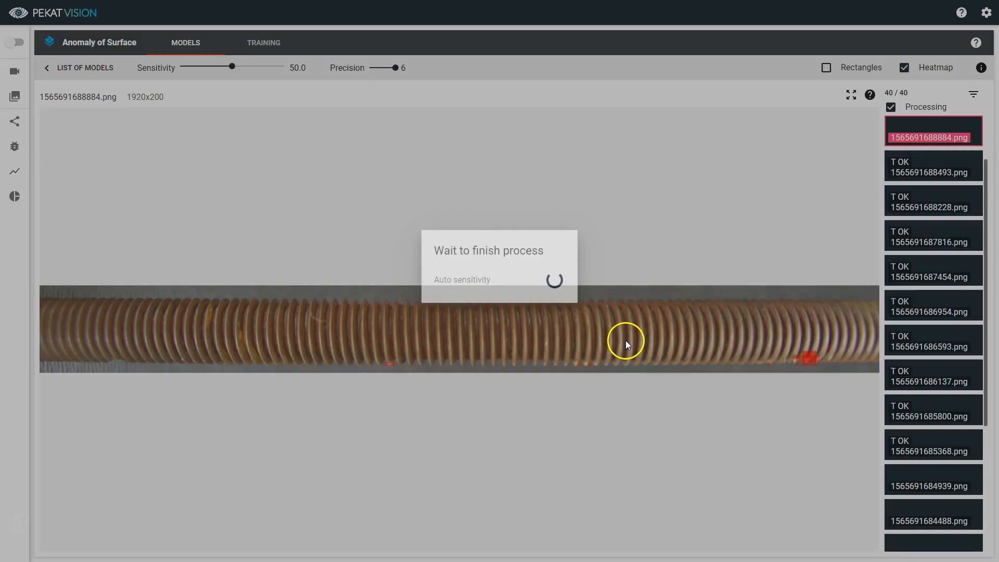
Apply sensitivity 45 to the model and review rod images flagged as defective
{"action": "left_click", "coordinate": [159, 68]}
{"action": "type", "text": "45"}
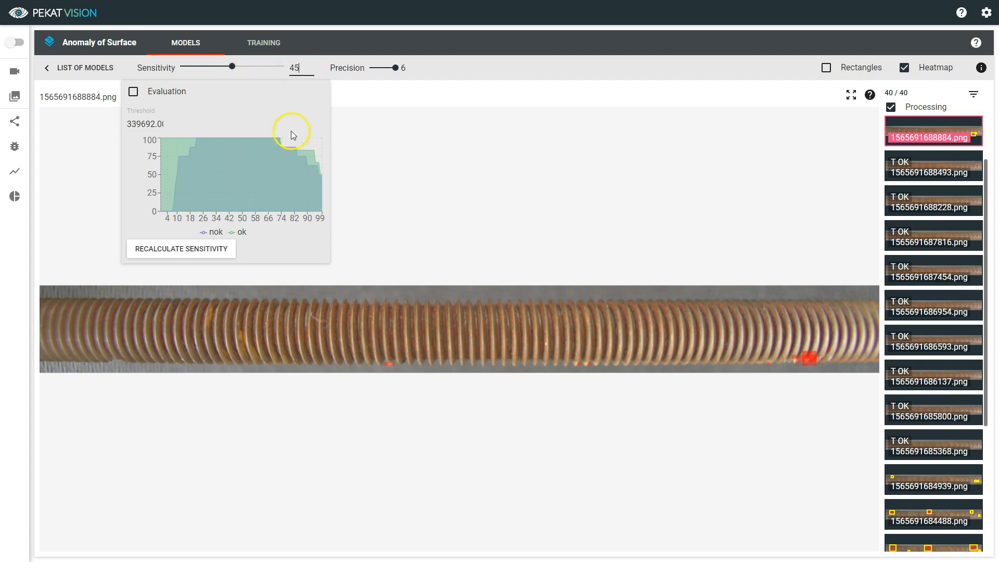
{"action": "left_click", "coordinate": [133, 91]}
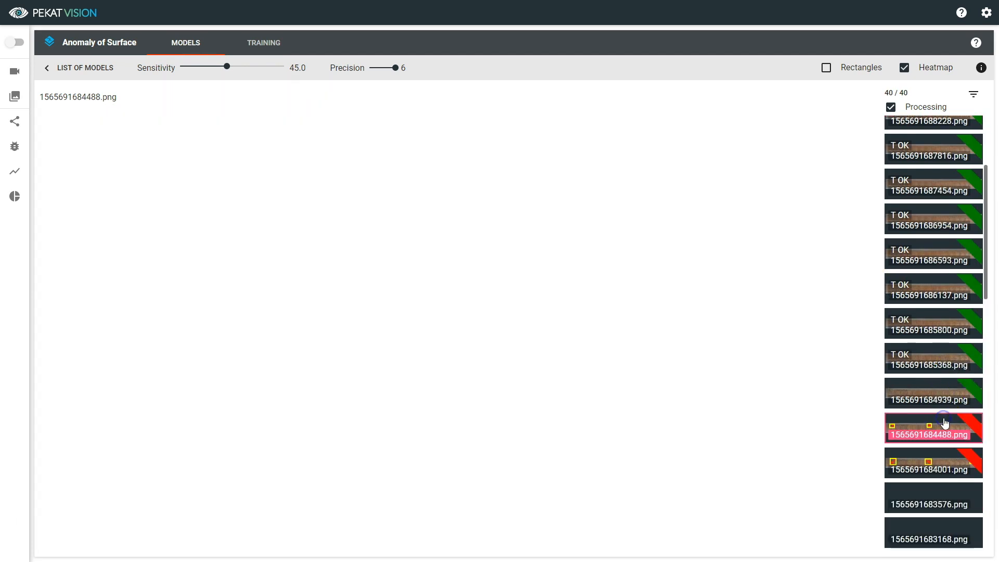
{"action": "left_click", "coordinate": [932, 428]}
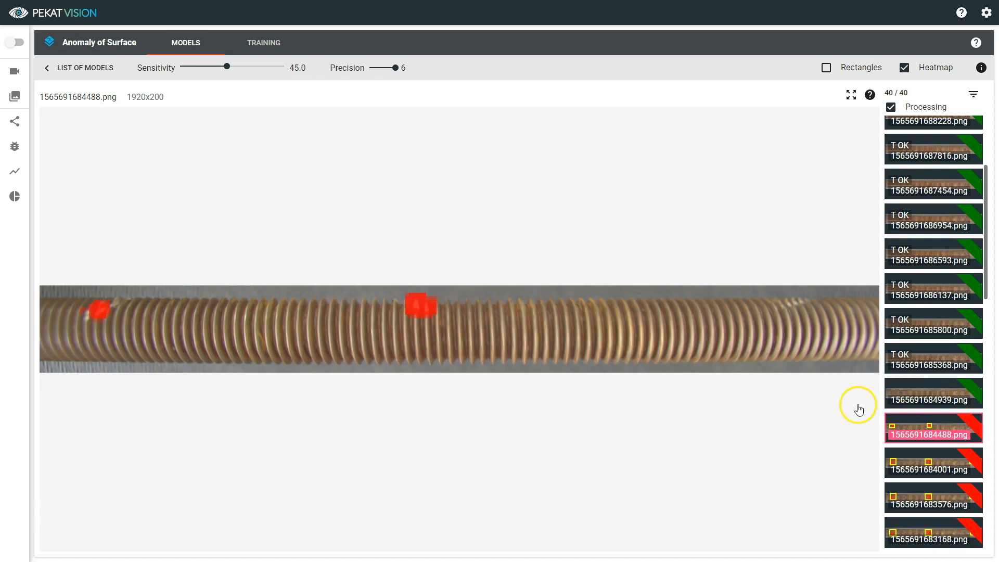
{"action": "left_click", "coordinate": [933, 323]}
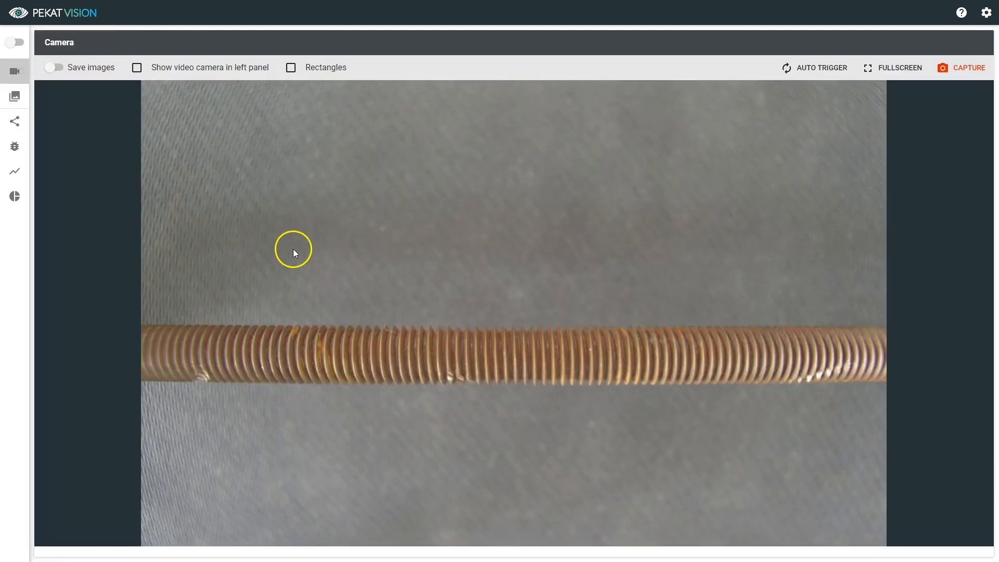
Turn on live inspection so camera frames of the rod are flagged green or red
{"action": "left_click", "coordinate": [14, 43]}
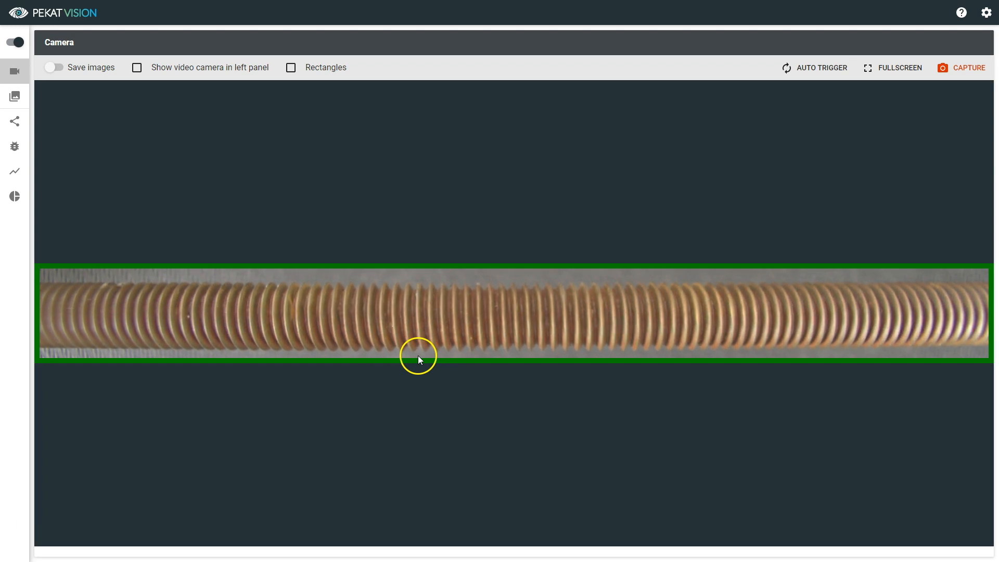
{"action": "left_click", "coordinate": [968, 67]}
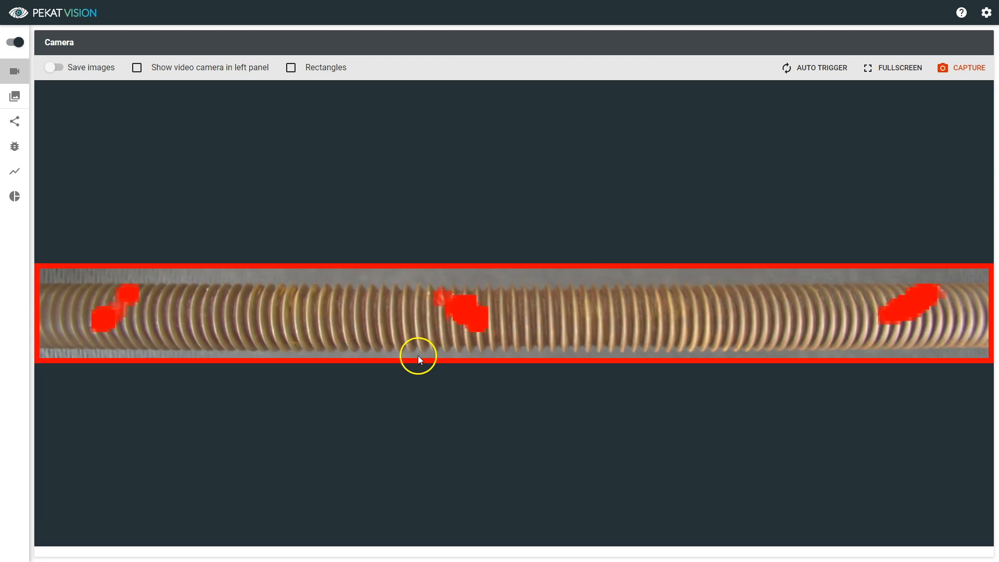